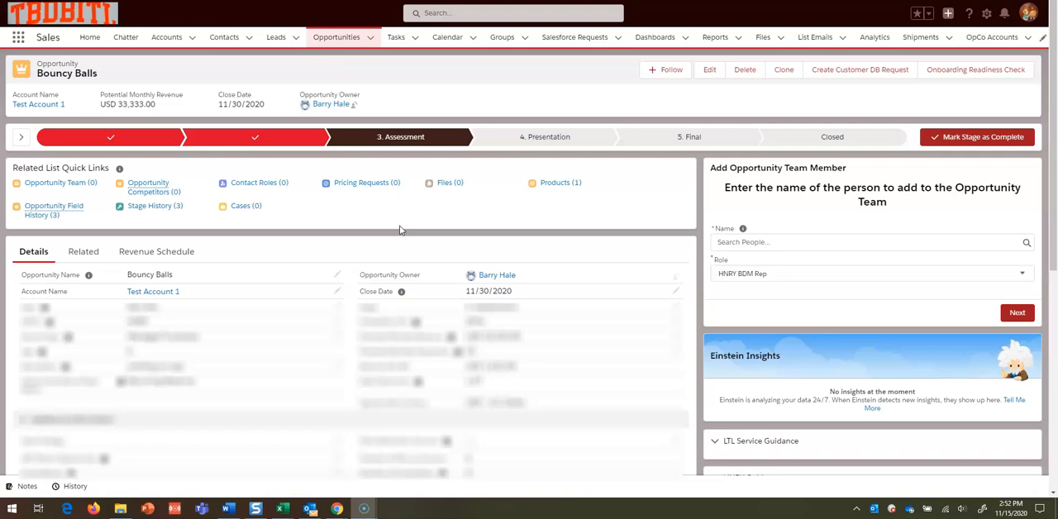
mouse_move(371, 216)
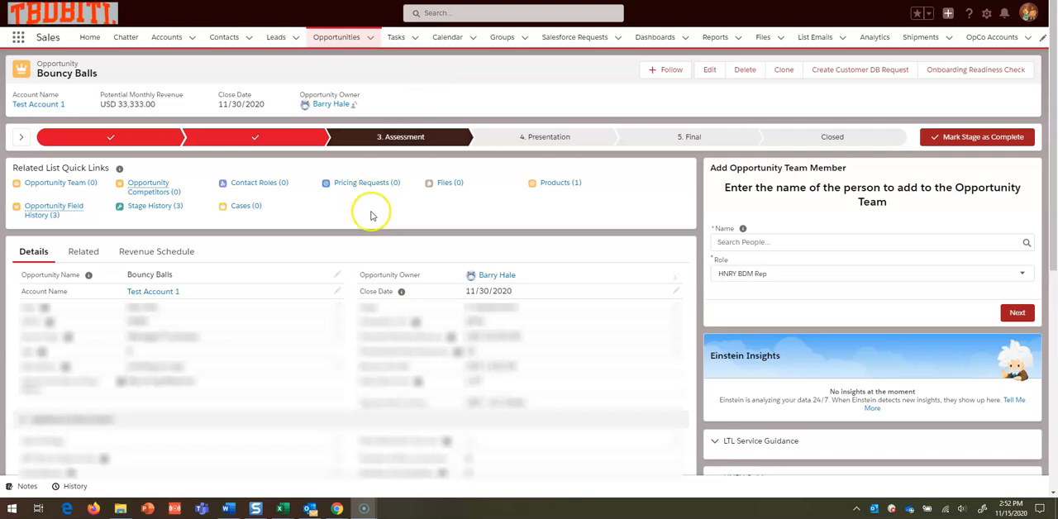
mouse_move(394, 248)
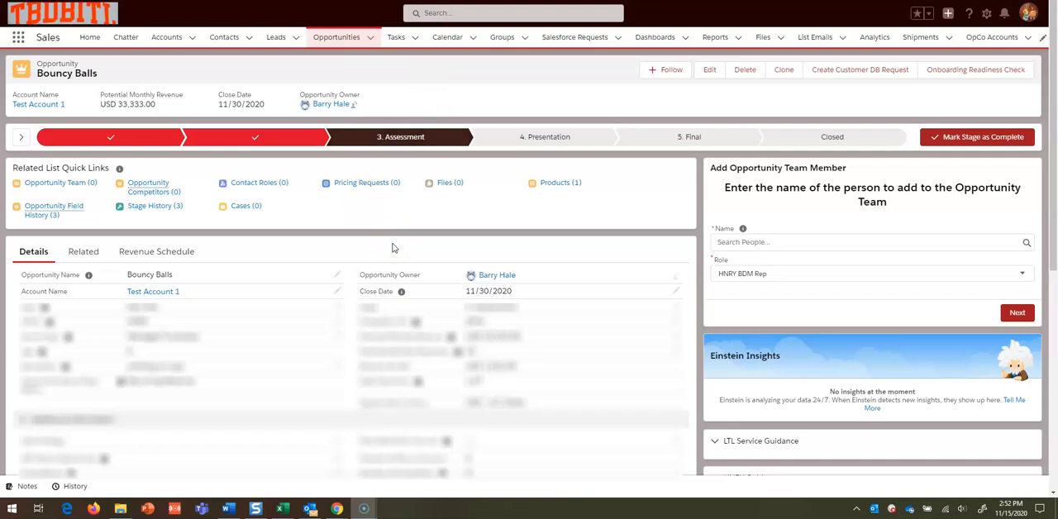
mouse_move(571, 287)
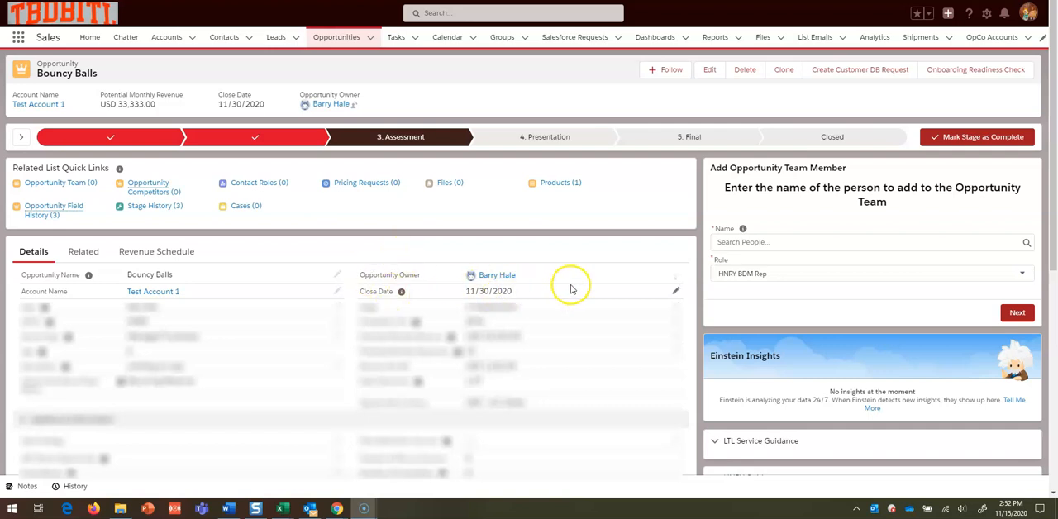
mouse_move(577, 285)
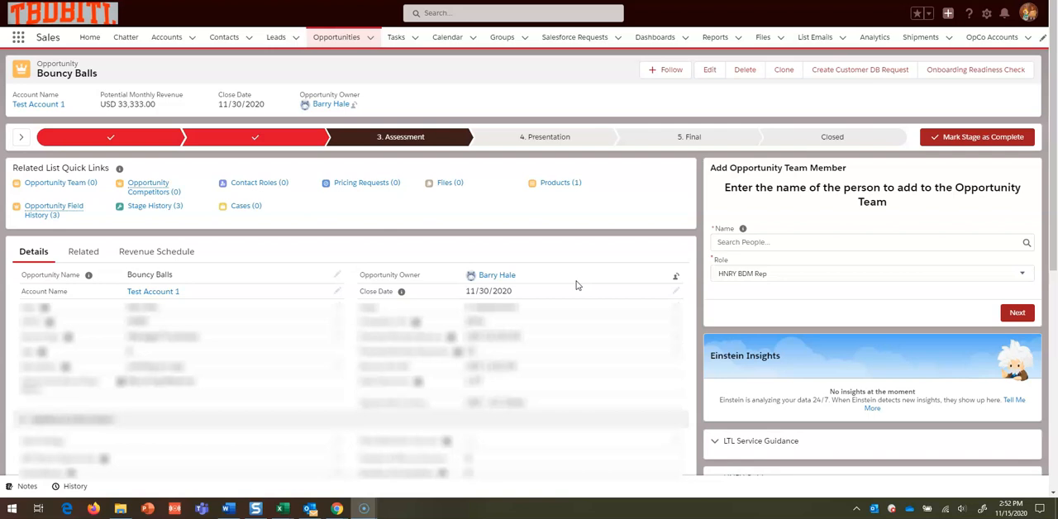
mouse_move(933, 224)
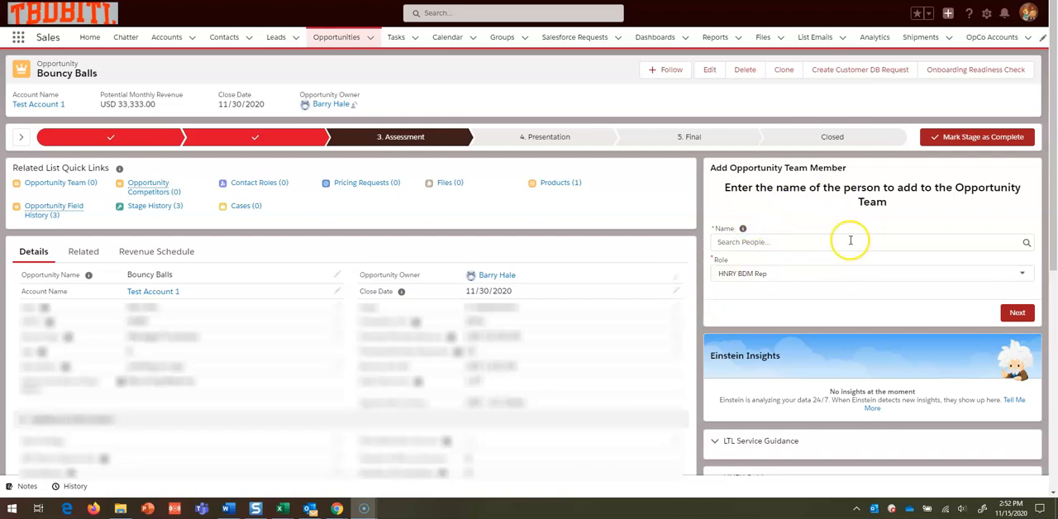
mouse_move(813, 245)
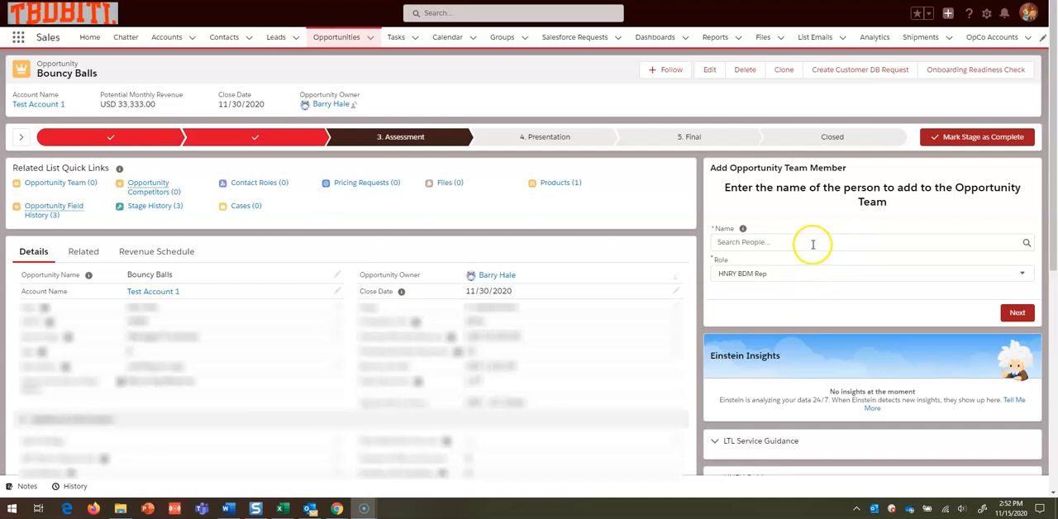
Search the Name box for 'julie' and add the matching person as a team member
click(1017, 313)
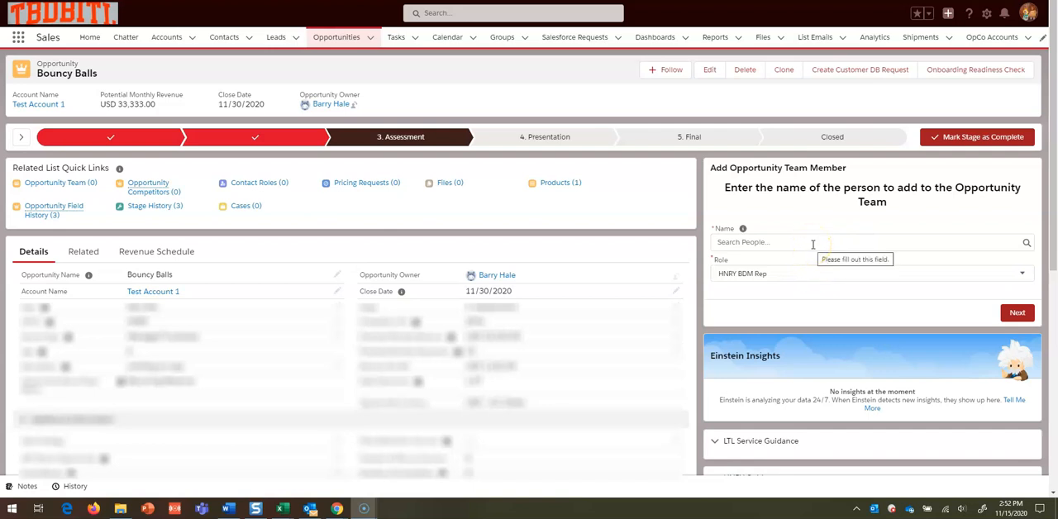
mouse_move(827, 291)
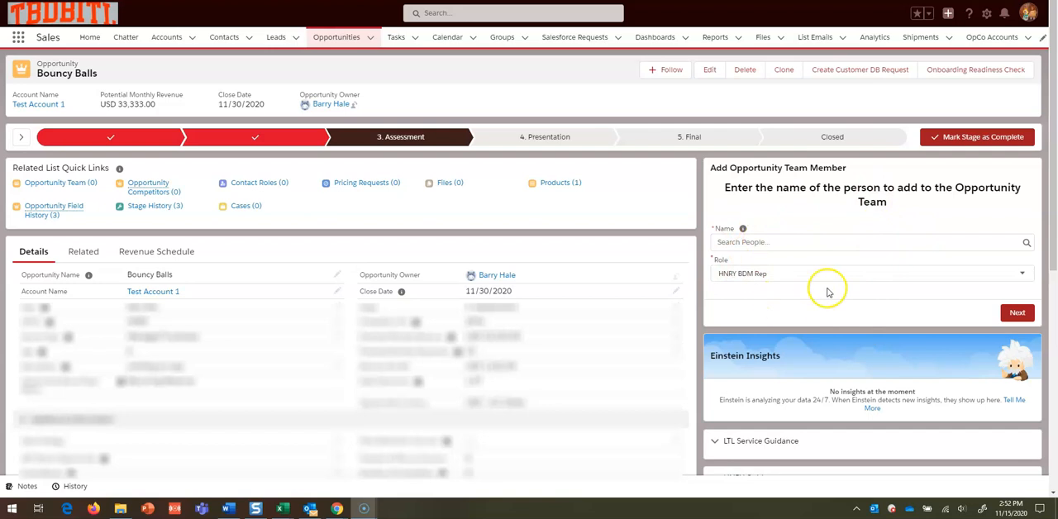
mouse_move(824, 259)
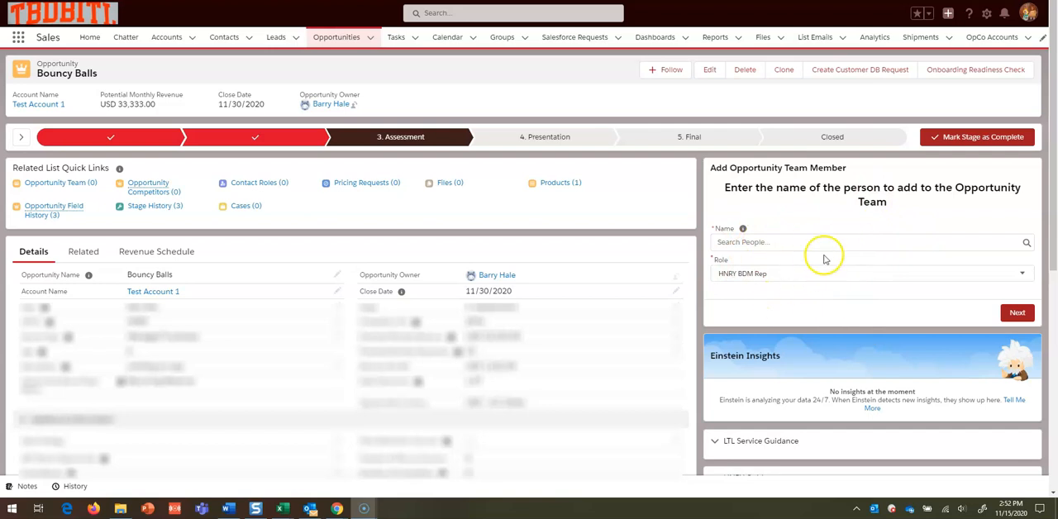
mouse_move(821, 238)
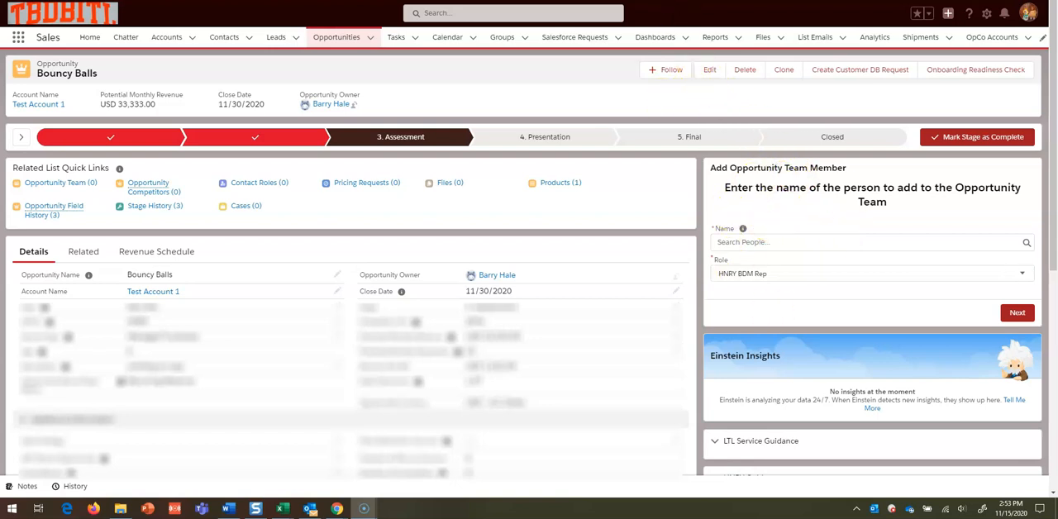
mouse_move(287, 77)
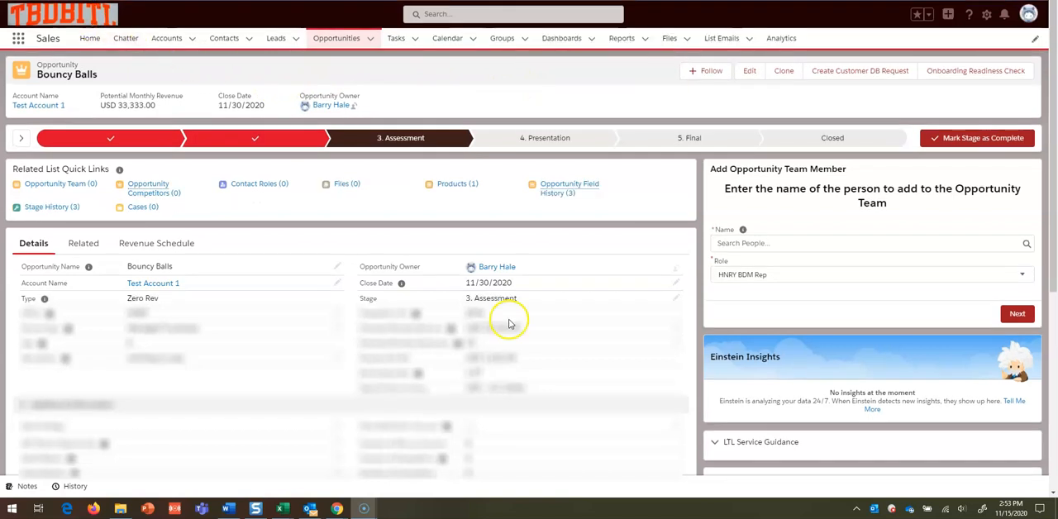
mouse_move(703, 262)
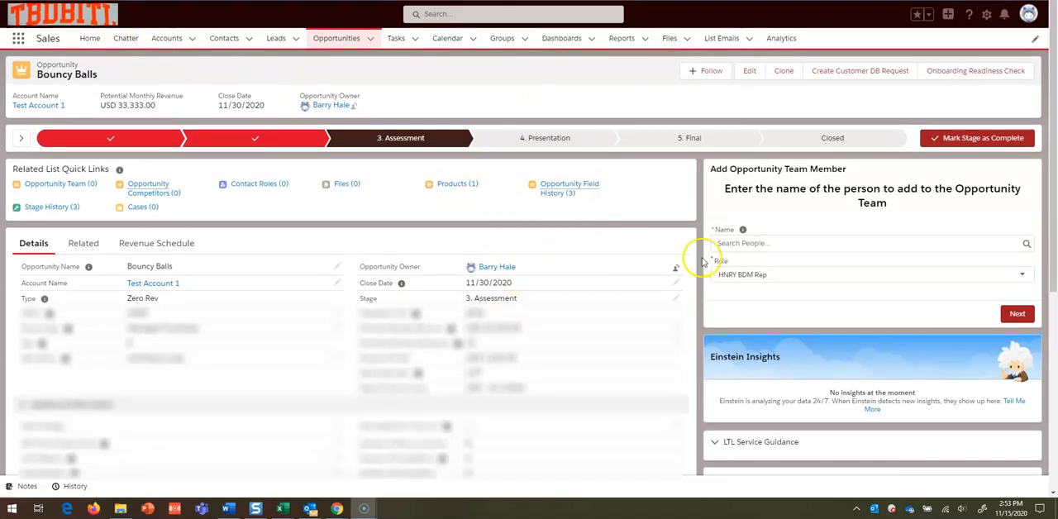
click(1017, 314)
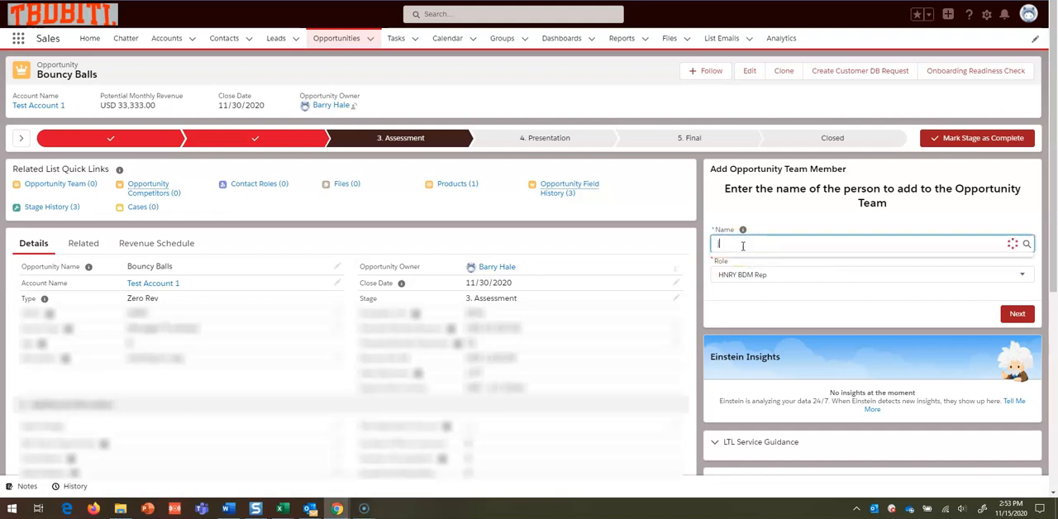
text(julie)
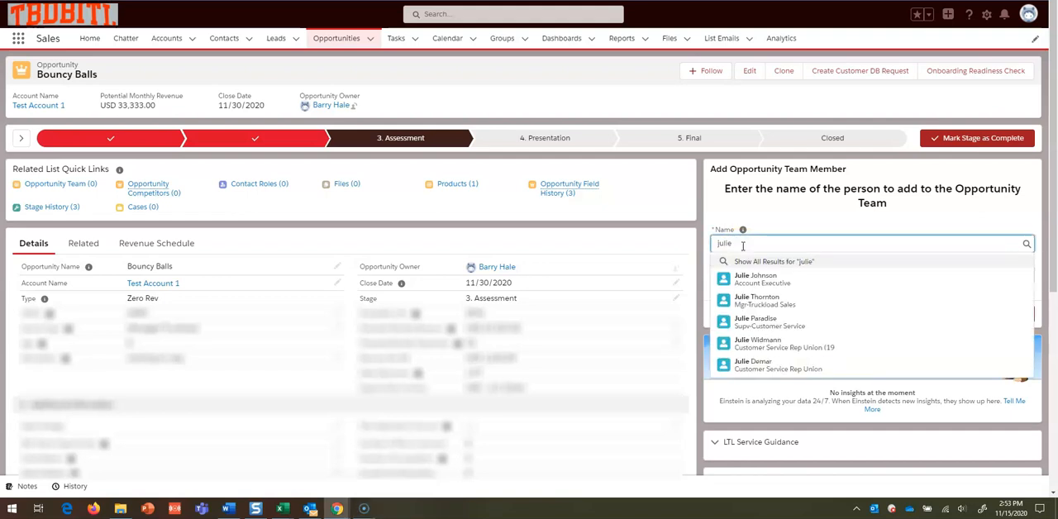
click(757, 300)
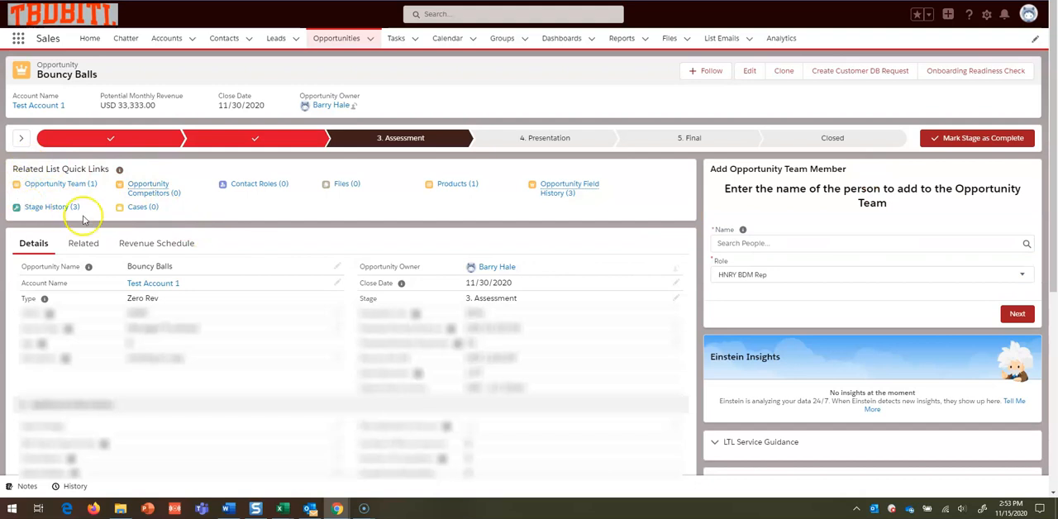
Search for 'zach' and add them to the team with role HNRY Pricing Manager
click(868, 243)
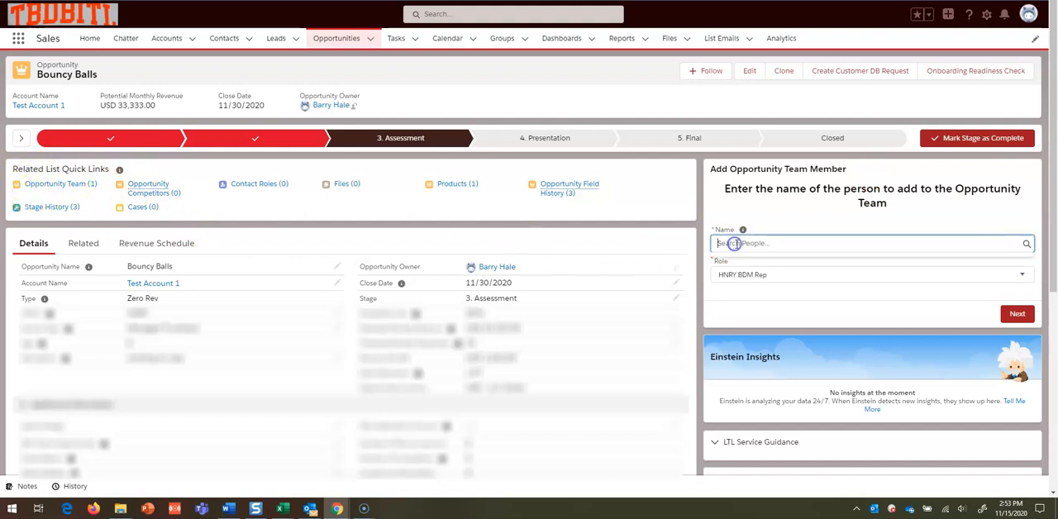
text(za)
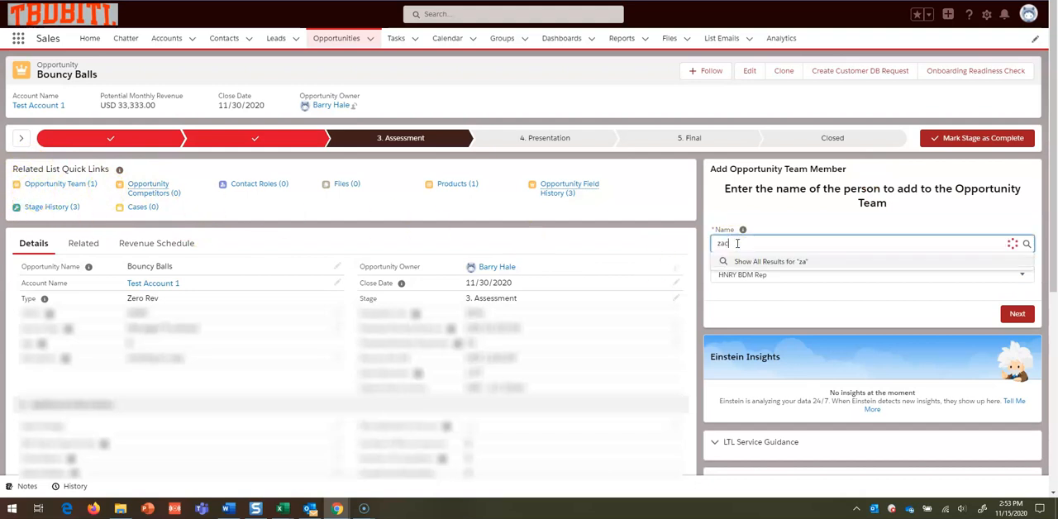
text(ch Mccoppin)
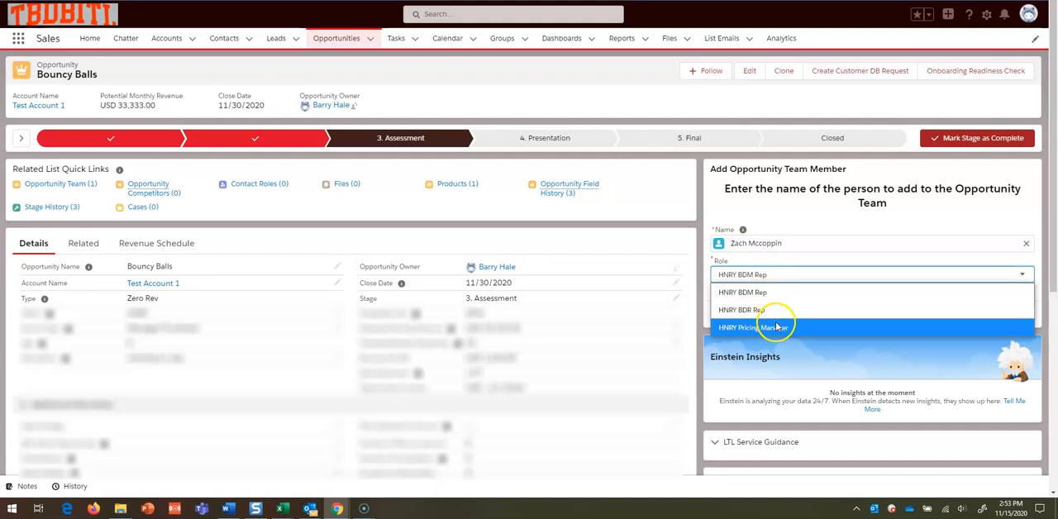
mouse_move(776, 298)
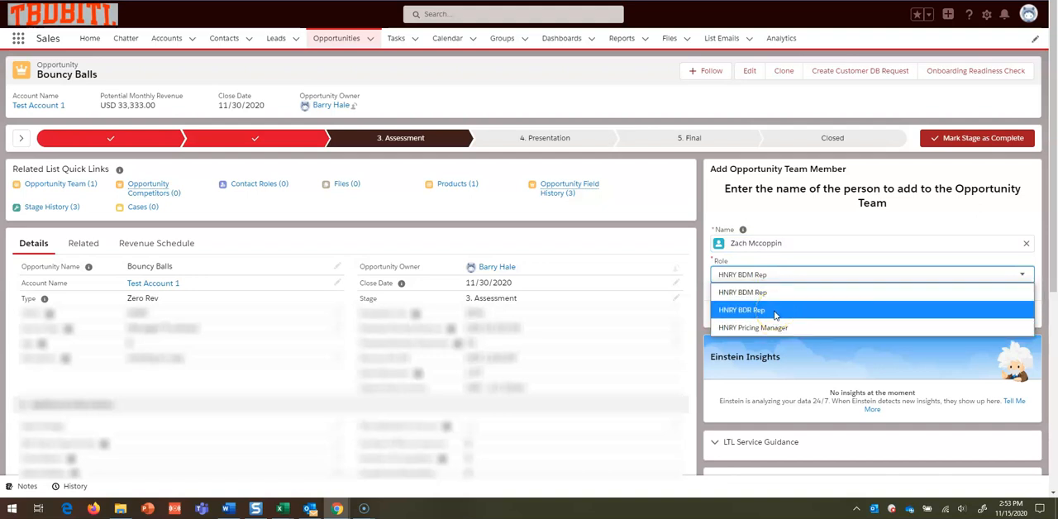
click(753, 327)
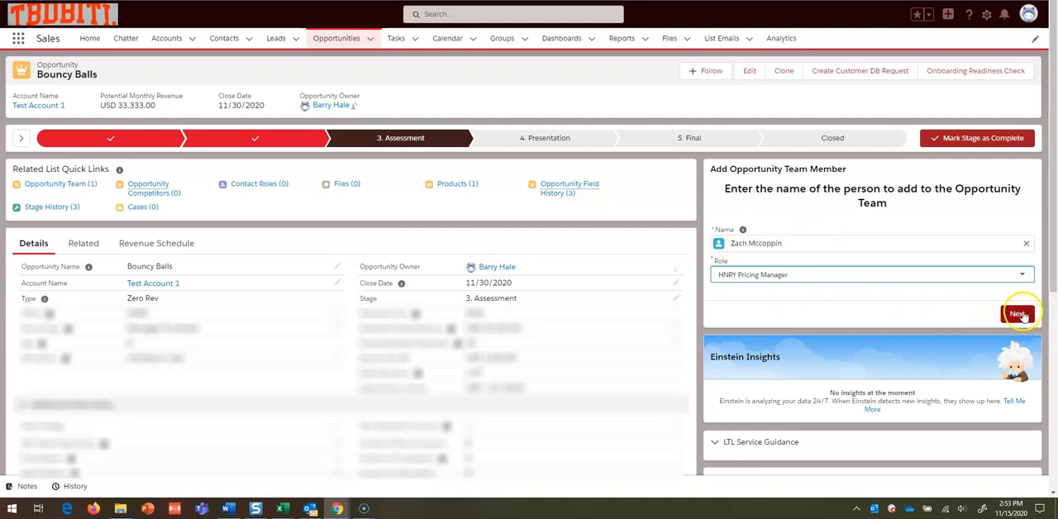
click(1018, 313)
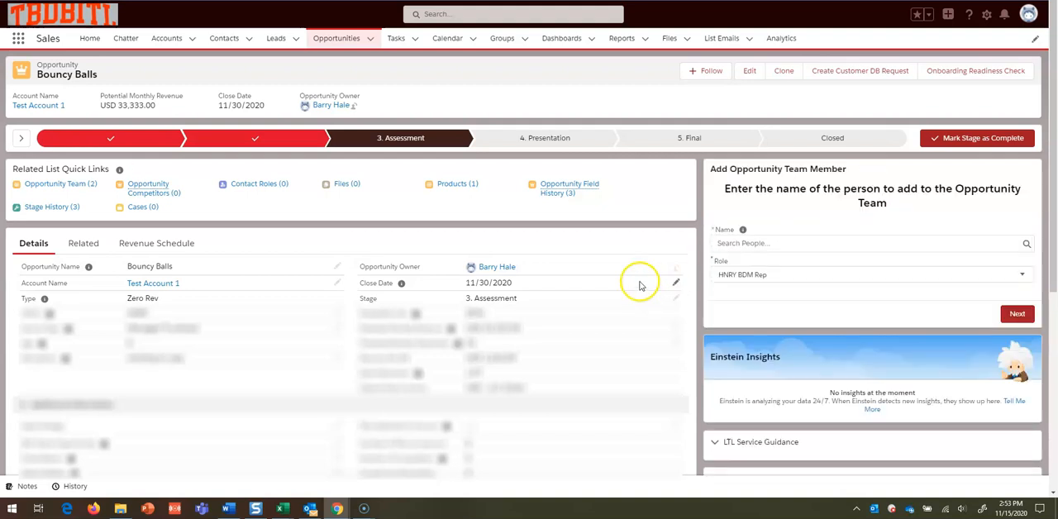
mouse_move(294, 91)
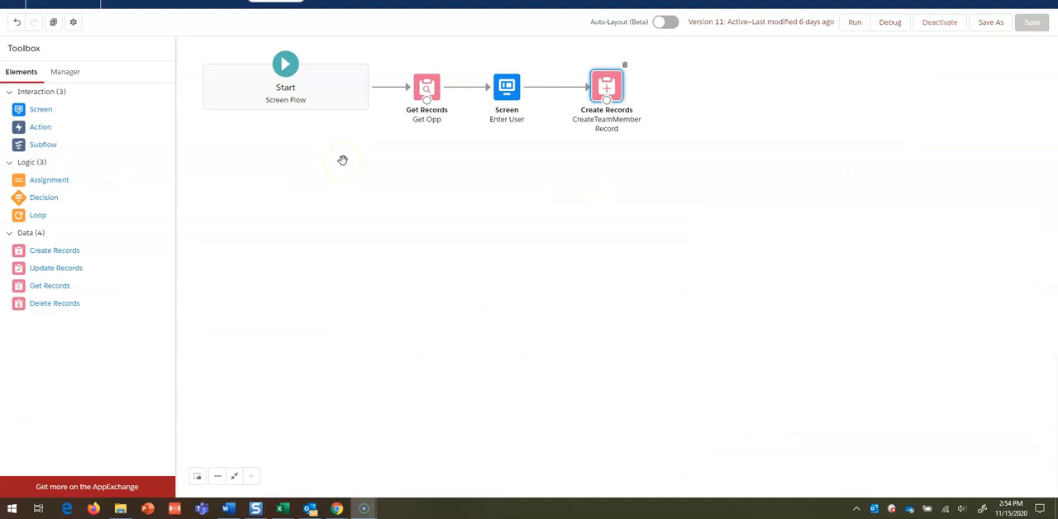
mouse_move(330, 159)
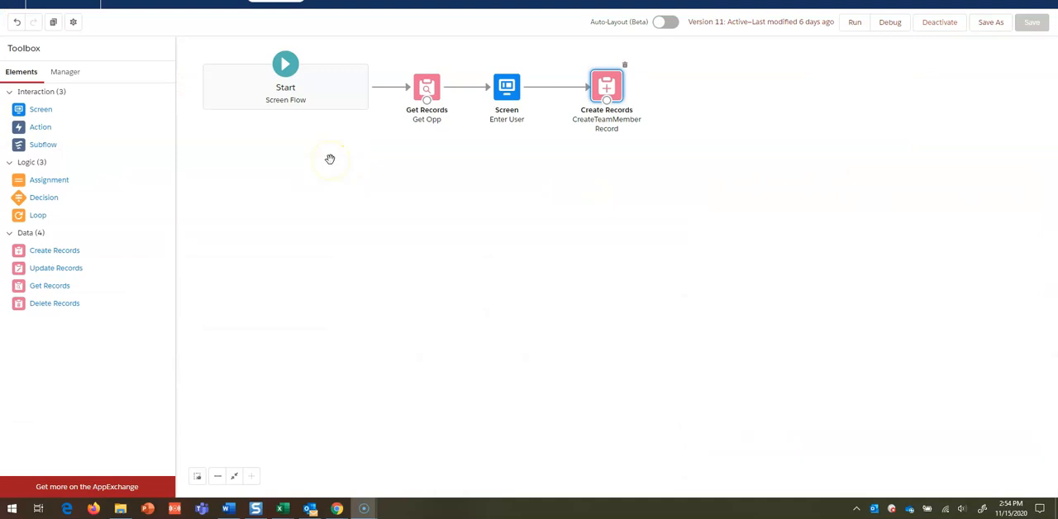
mouse_move(330, 159)
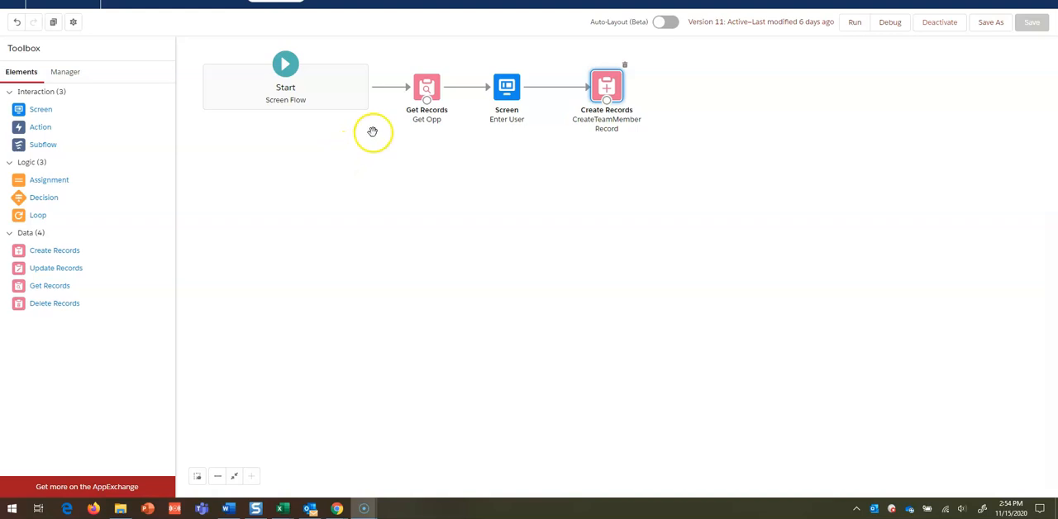
double_click(427, 86)
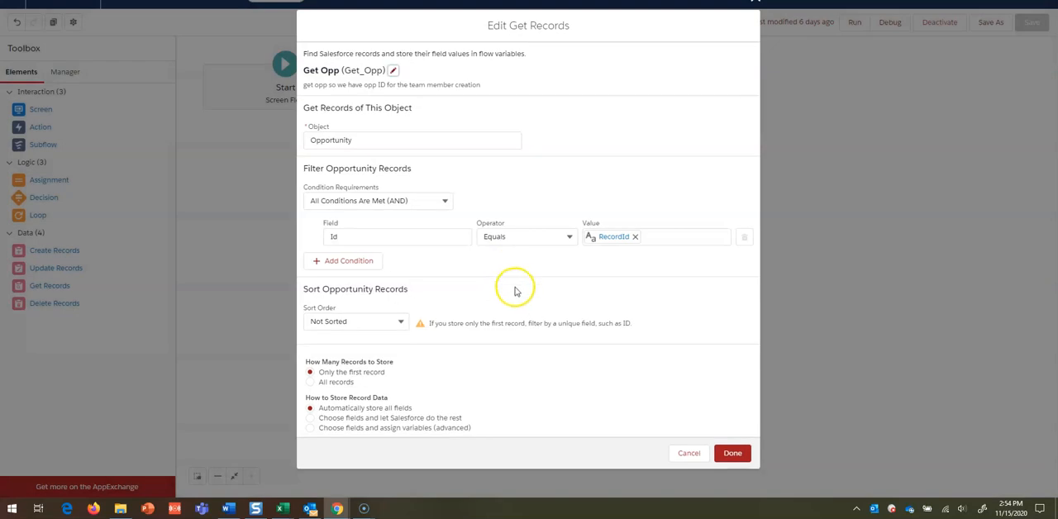
mouse_move(482, 295)
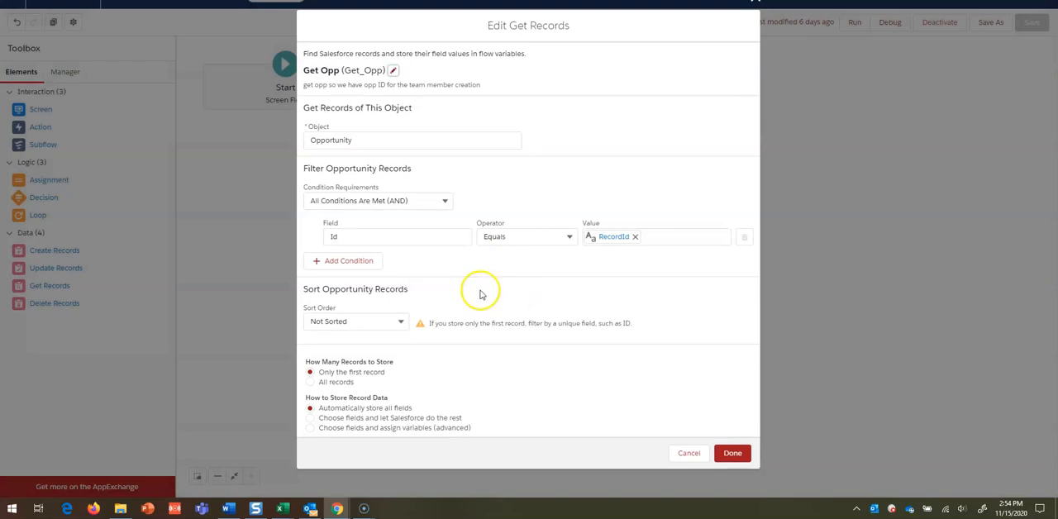
mouse_move(682, 453)
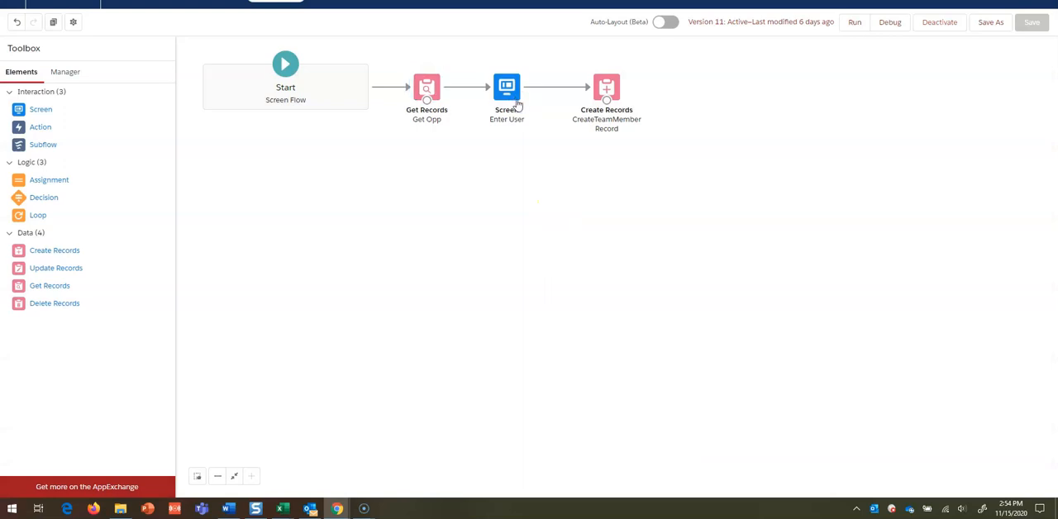
double_click(506, 87)
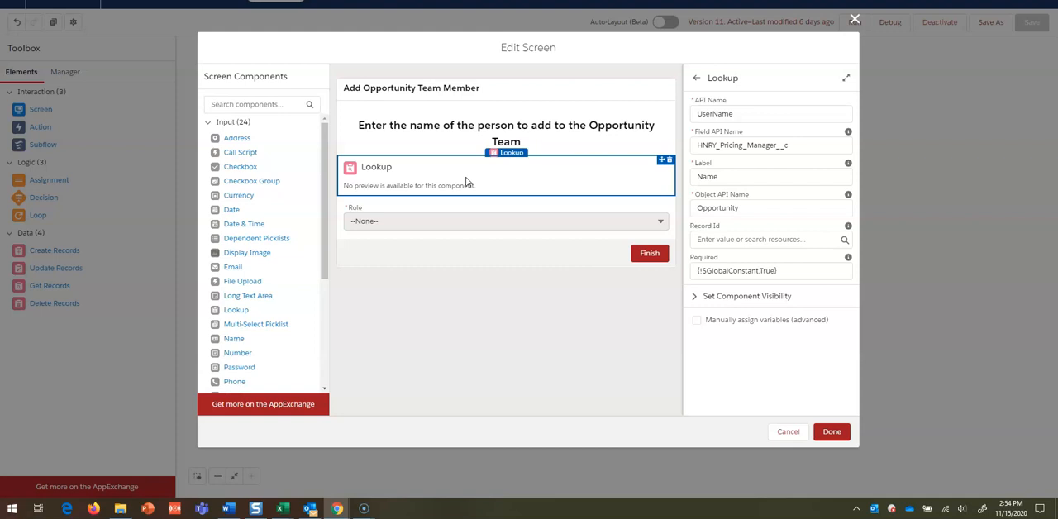
click(471, 221)
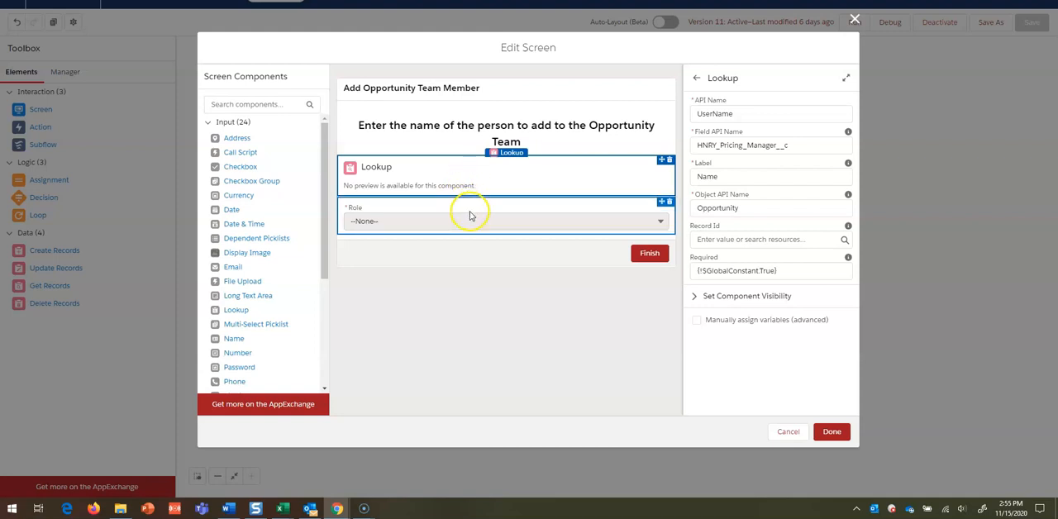
click(505, 217)
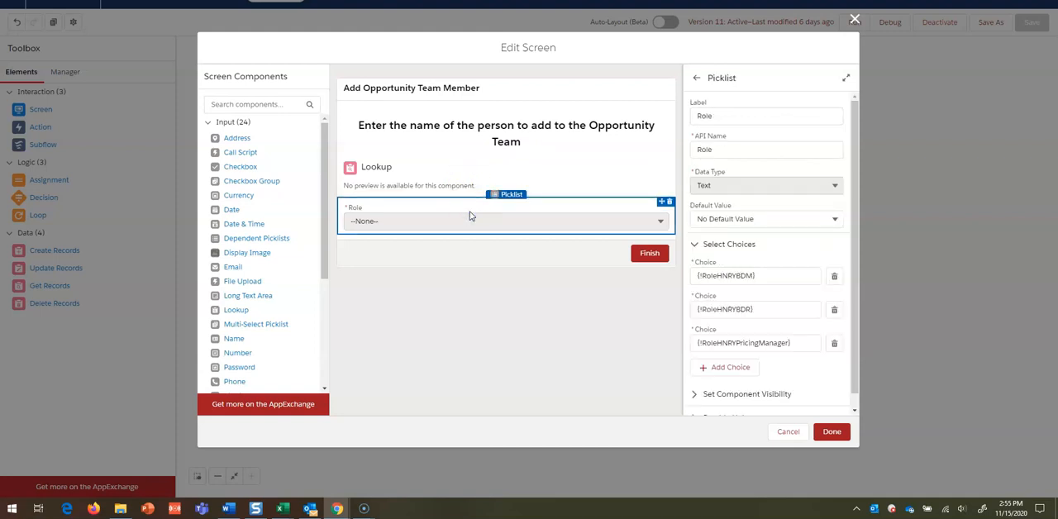
click(831, 432)
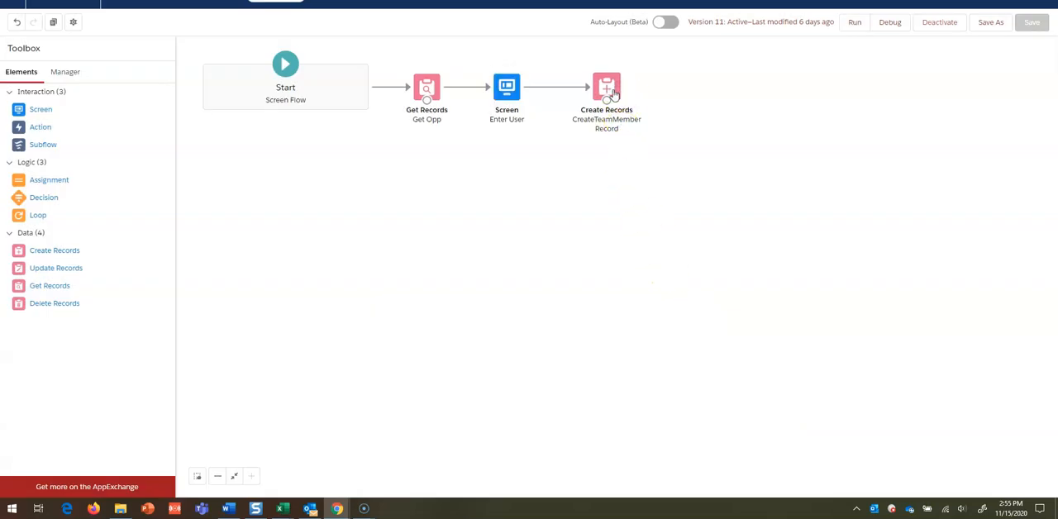
double_click(606, 87)
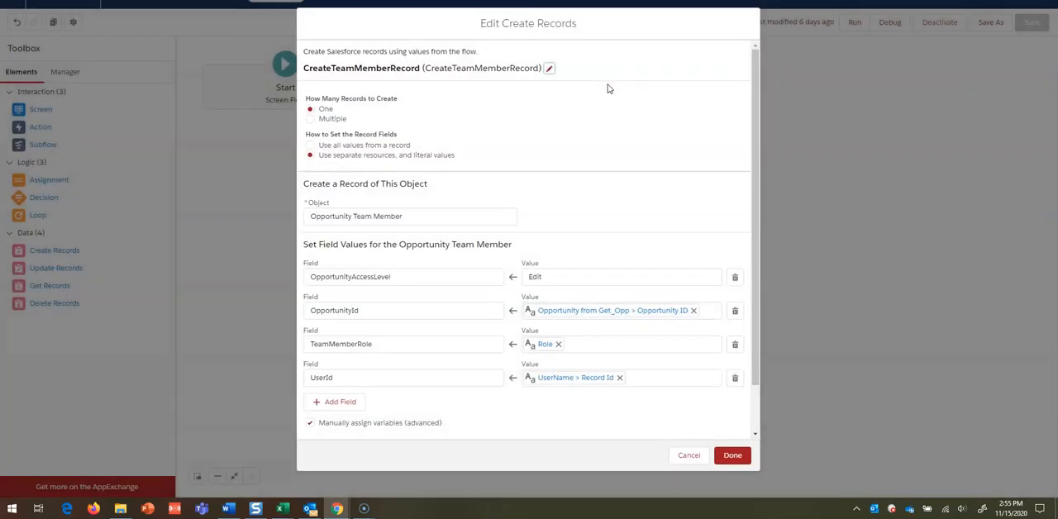
mouse_move(553, 265)
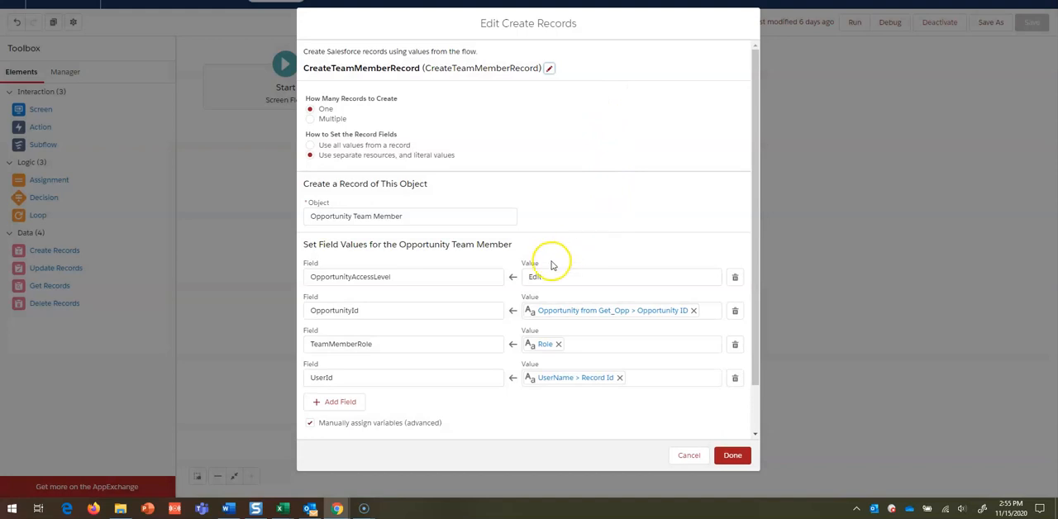
mouse_move(560, 300)
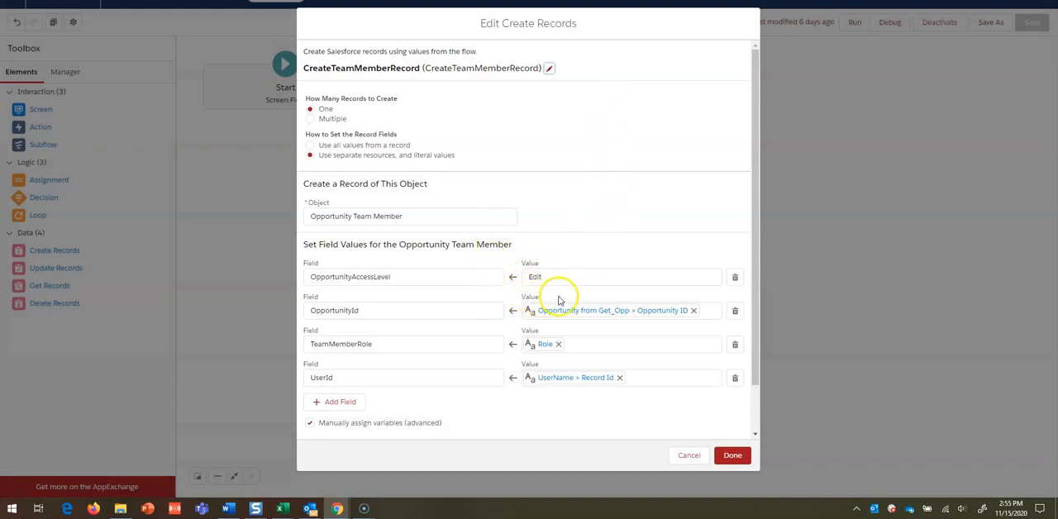
mouse_move(587, 240)
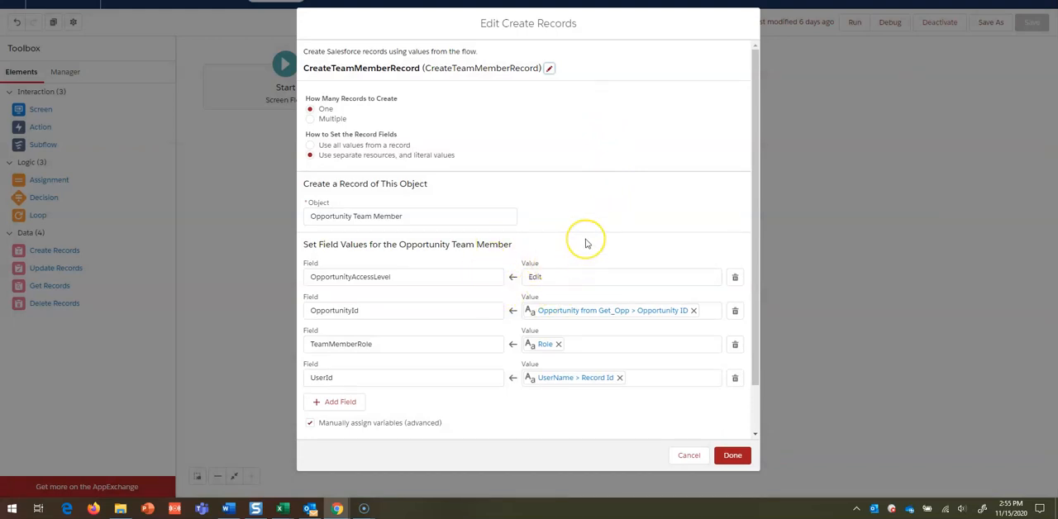
mouse_move(586, 241)
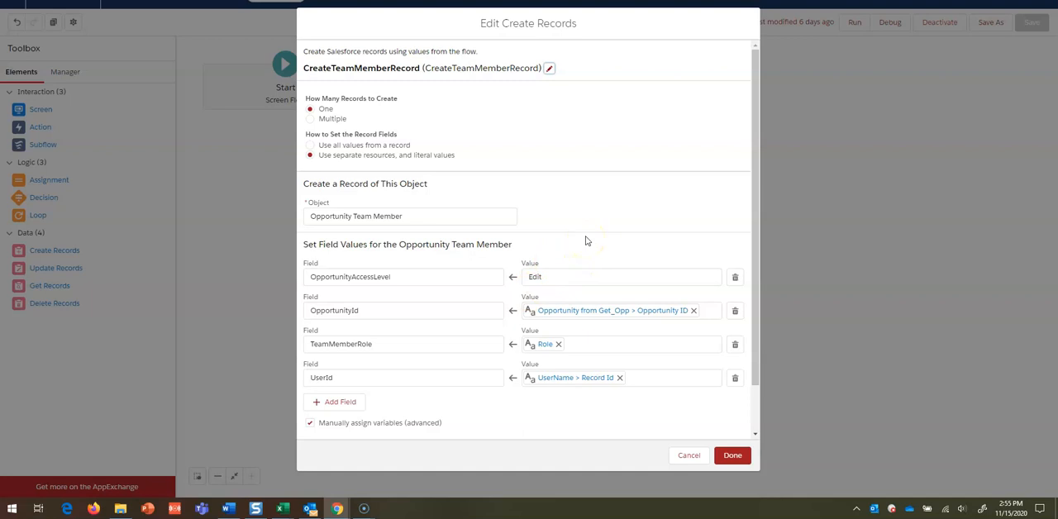
scroll(down, 3)
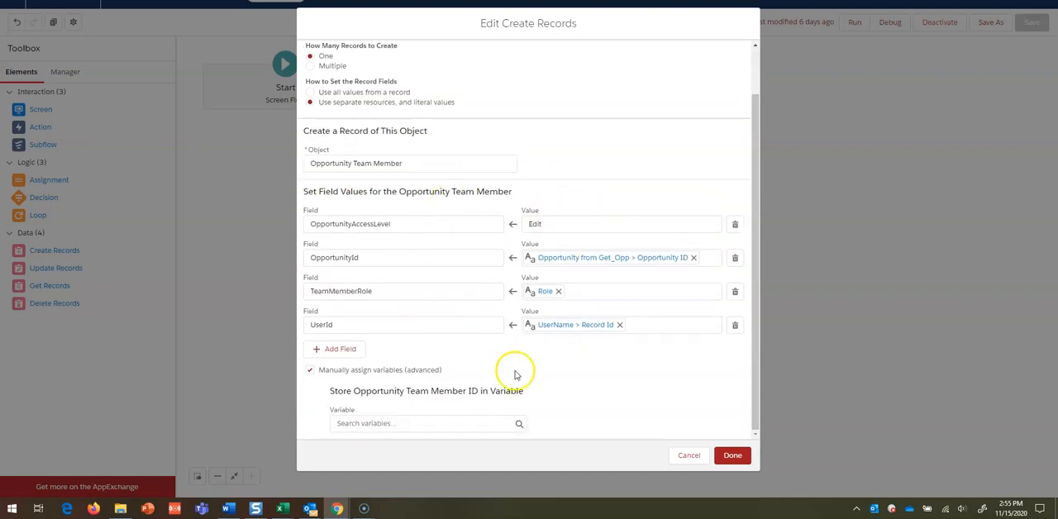
mouse_move(634, 397)
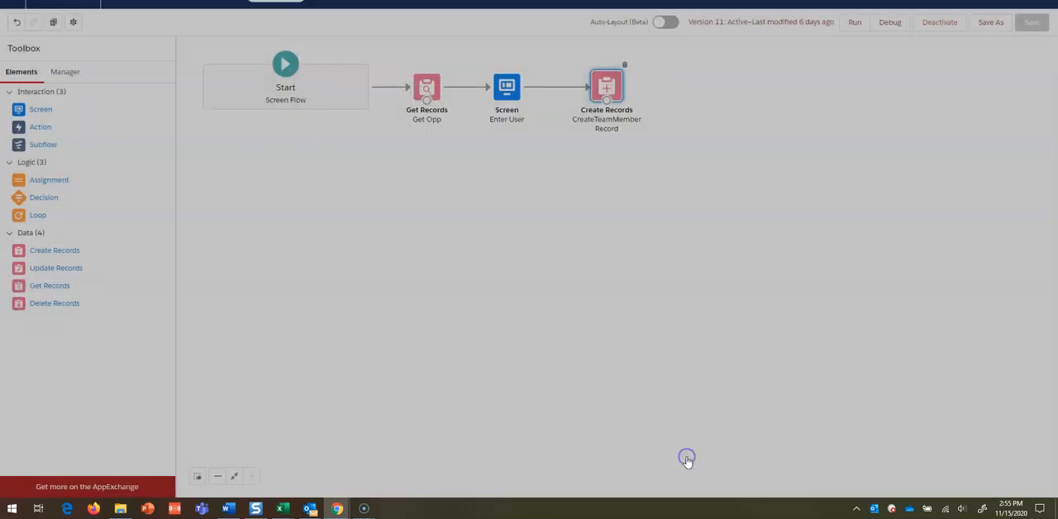
mouse_move(500, 201)
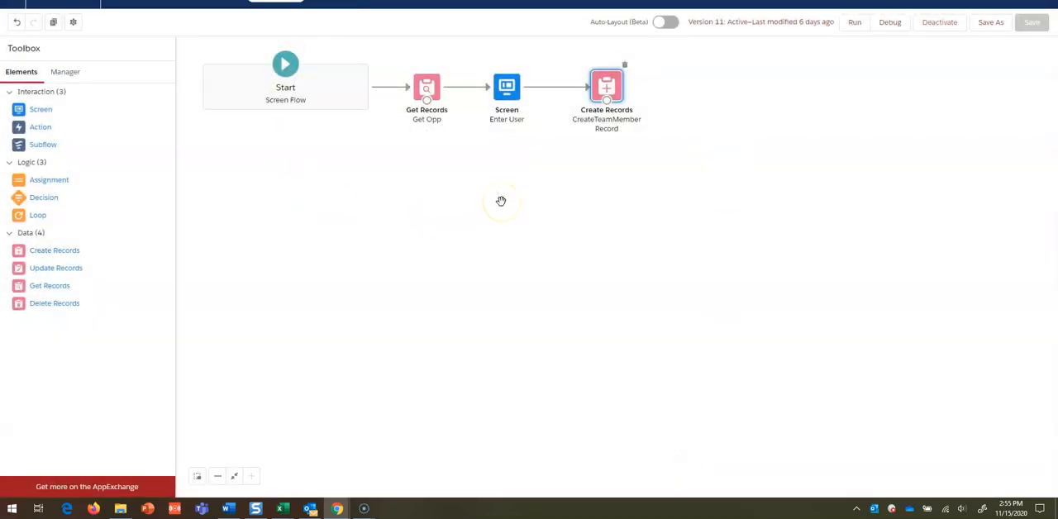